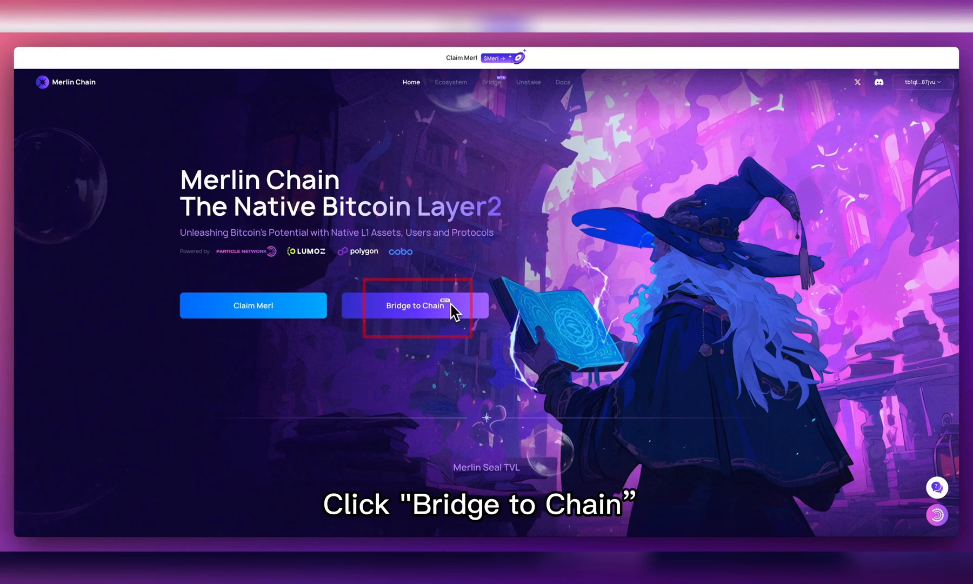
# Open the BTC transfer form from Bitcoin to Merlin via 'Bridge to Chain'
pyautogui.click(417, 305)
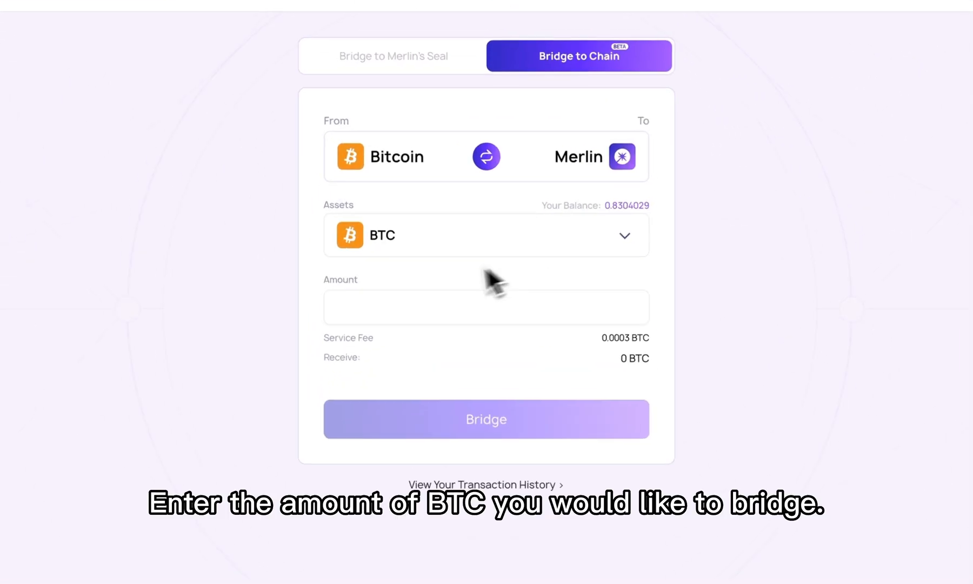
# Bridge 0.001 BTC into Merlin, confirm and sign it, then check transaction history
pyautogui.write('0.001')
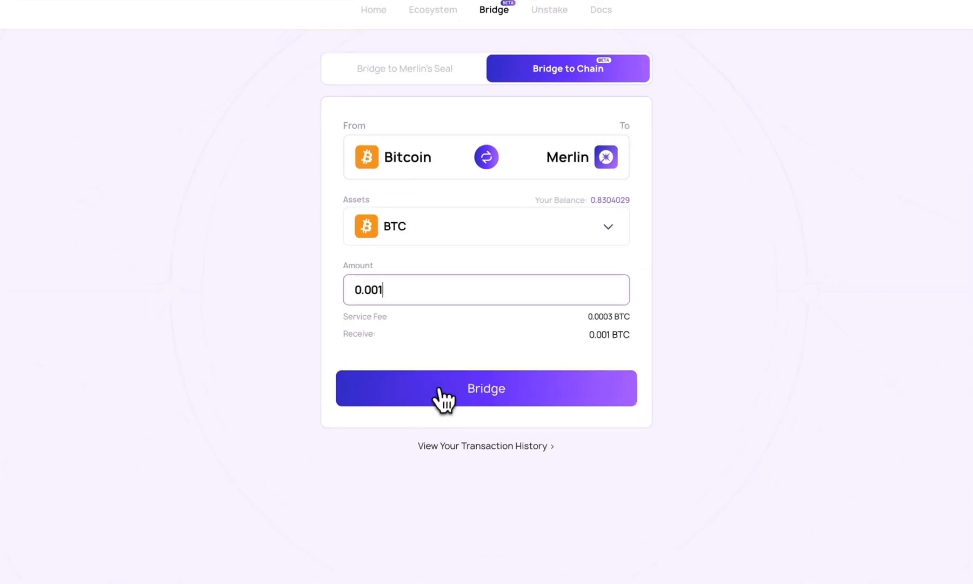
pyautogui.click(486, 389)
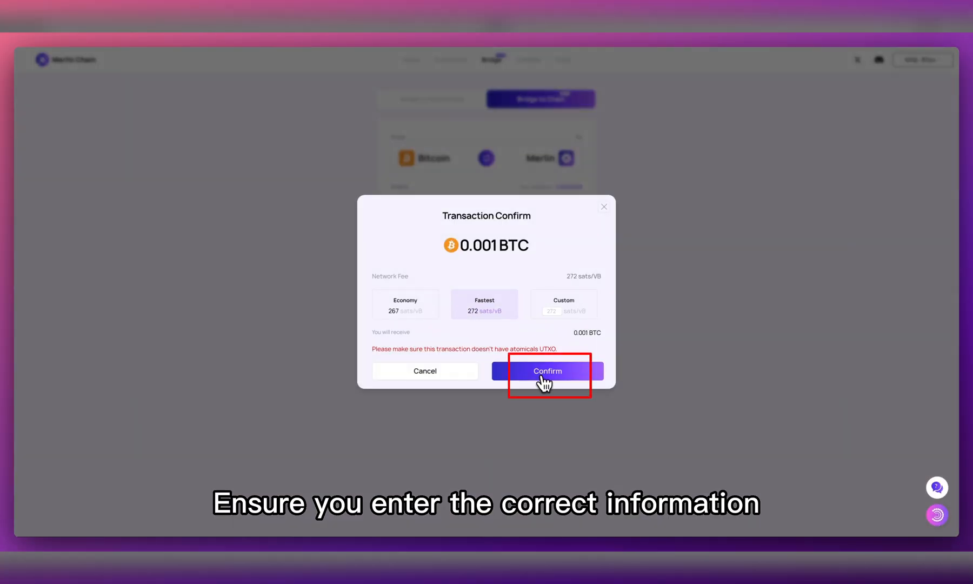
pyautogui.click(548, 371)
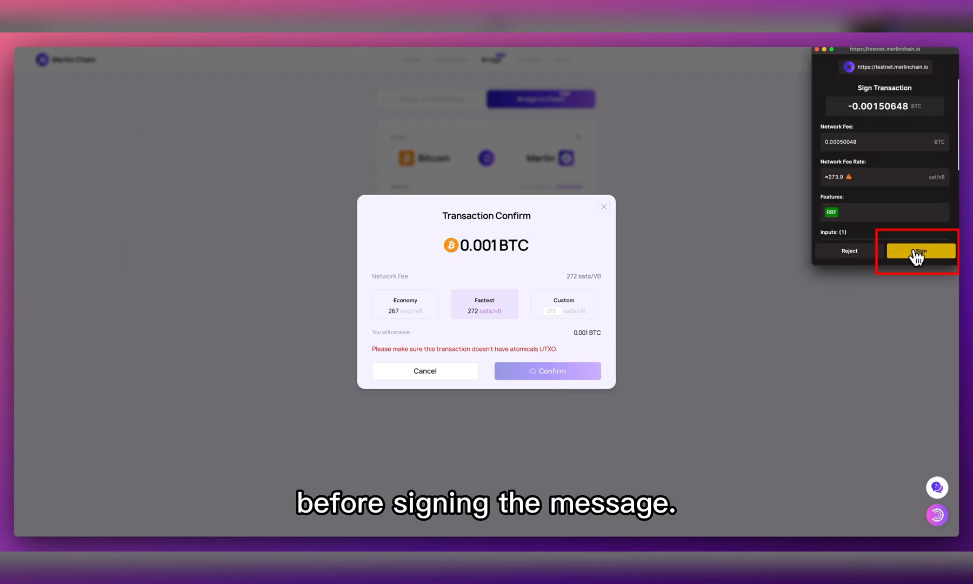
pyautogui.click(921, 251)
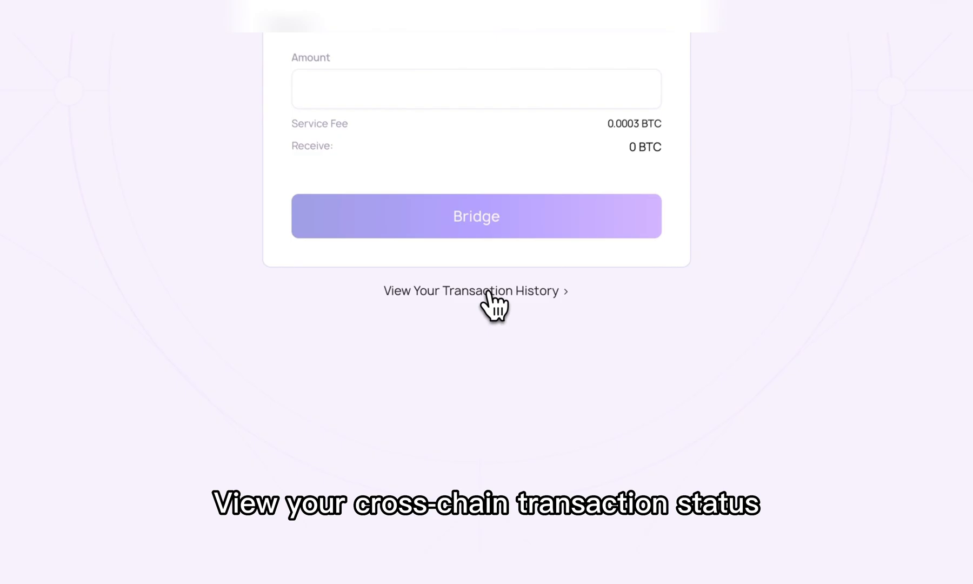
pyautogui.click(472, 290)
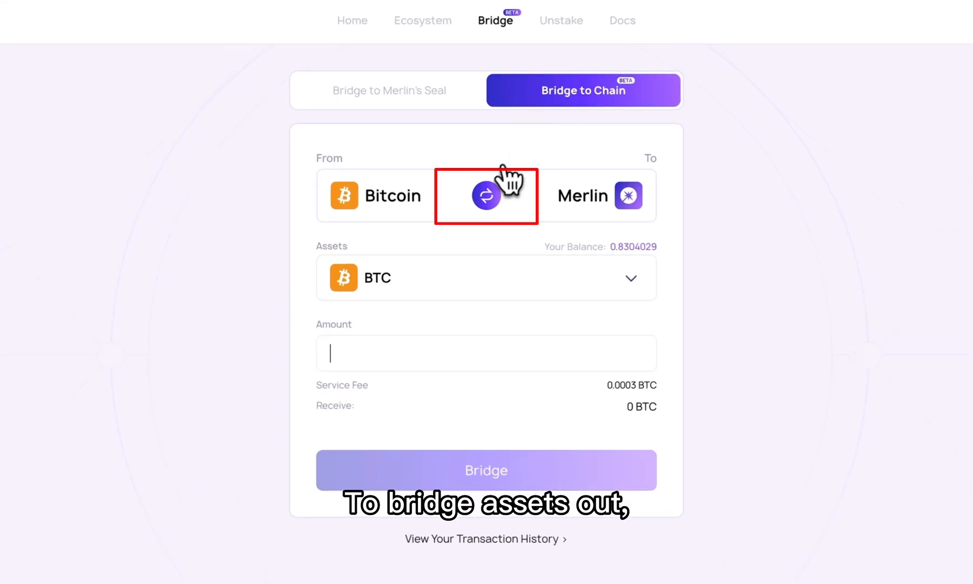
# Reverse the direction to Merlin → Bitcoin and choose BTC as the asset
pyautogui.click(486, 195)
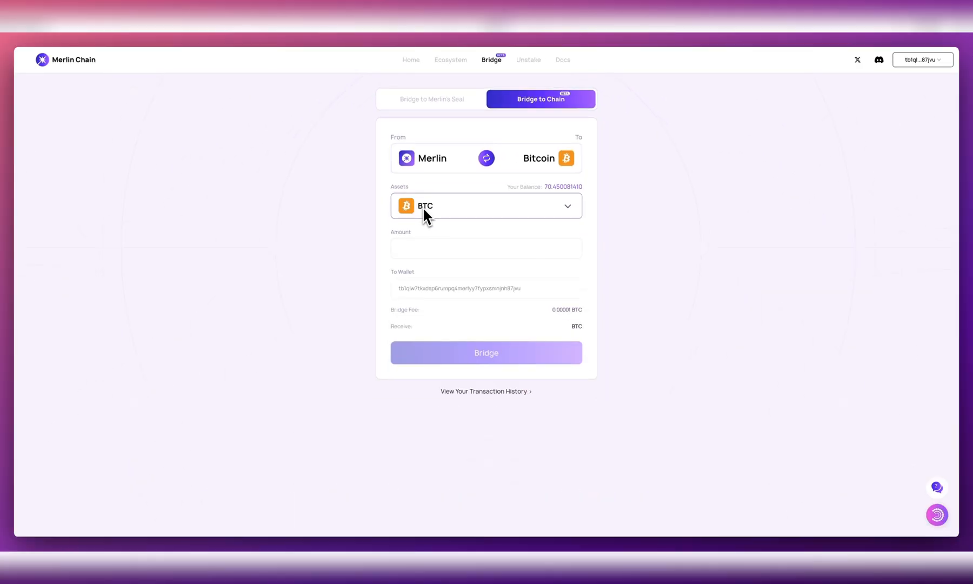
pyautogui.click(486, 206)
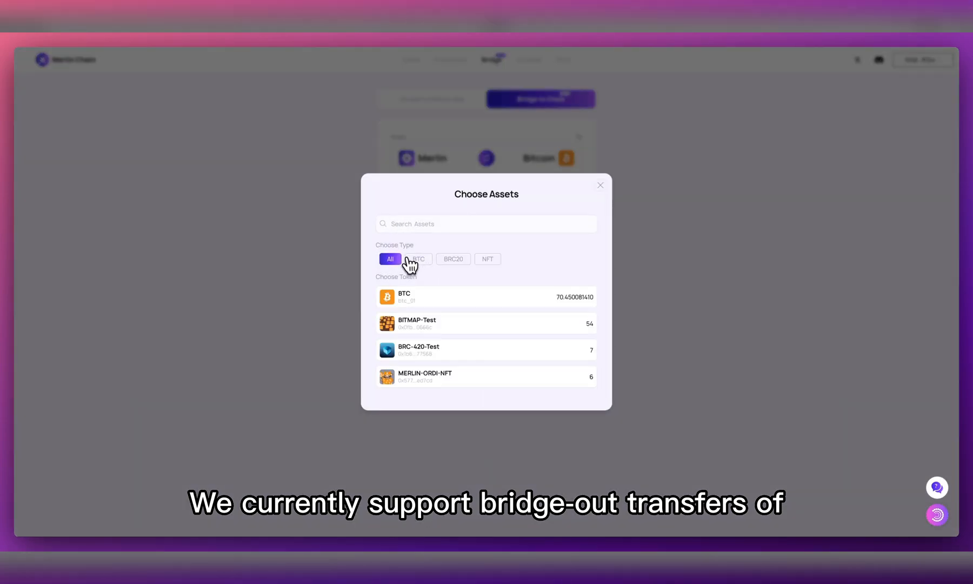
pyautogui.click(453, 258)
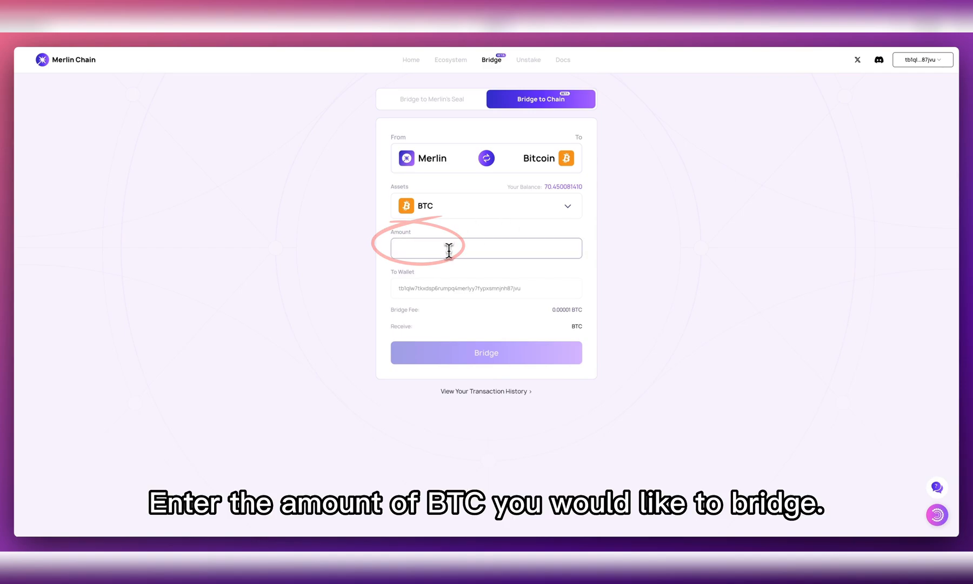
# Bridge 1 BTC out to Bitcoin and sign the wallet request
pyautogui.write('1')
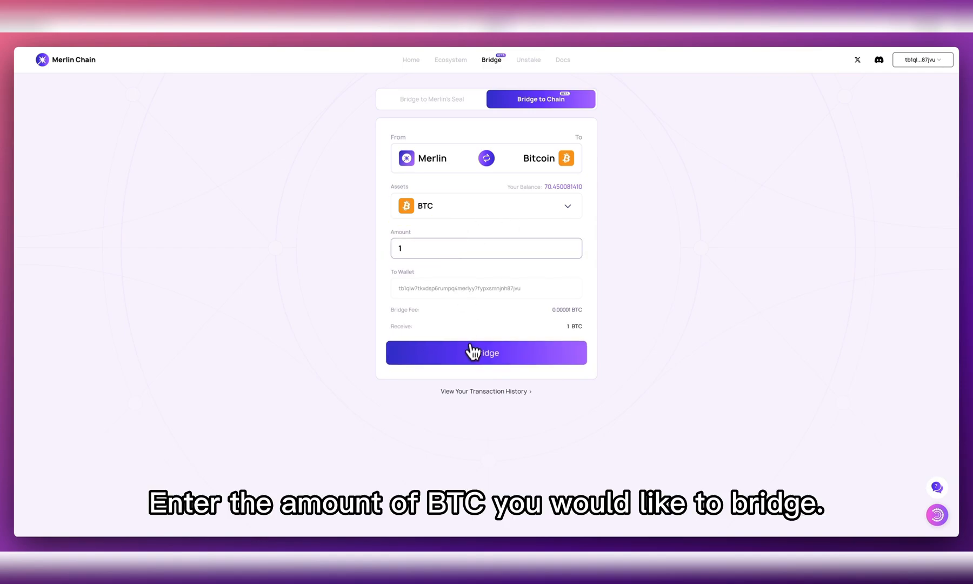
pyautogui.click(472, 352)
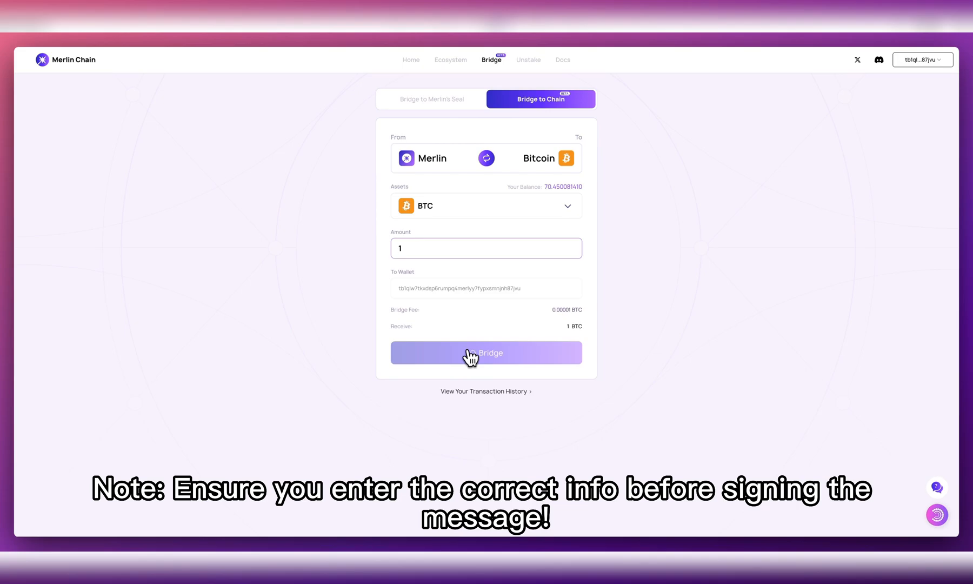
pyautogui.click(486, 353)
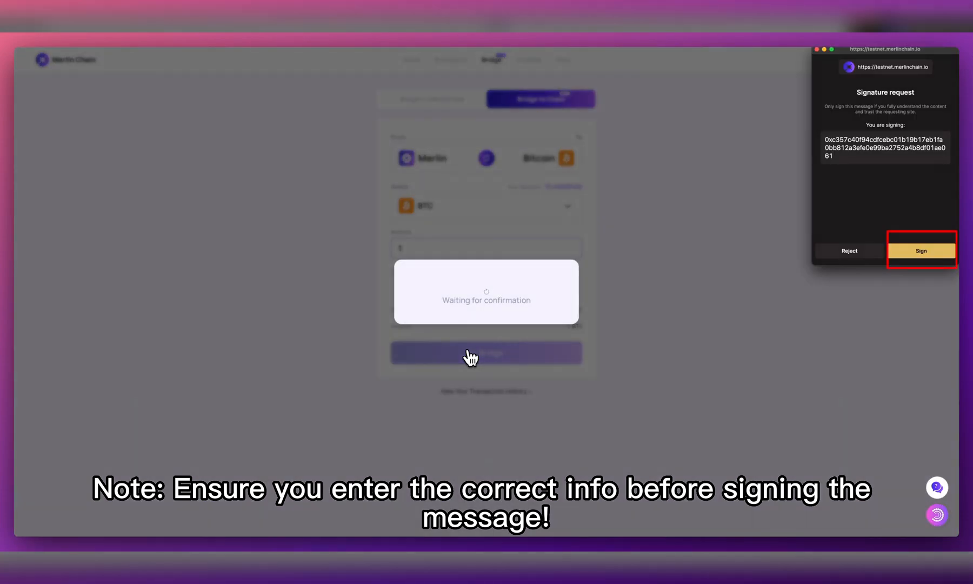
pyautogui.click(921, 251)
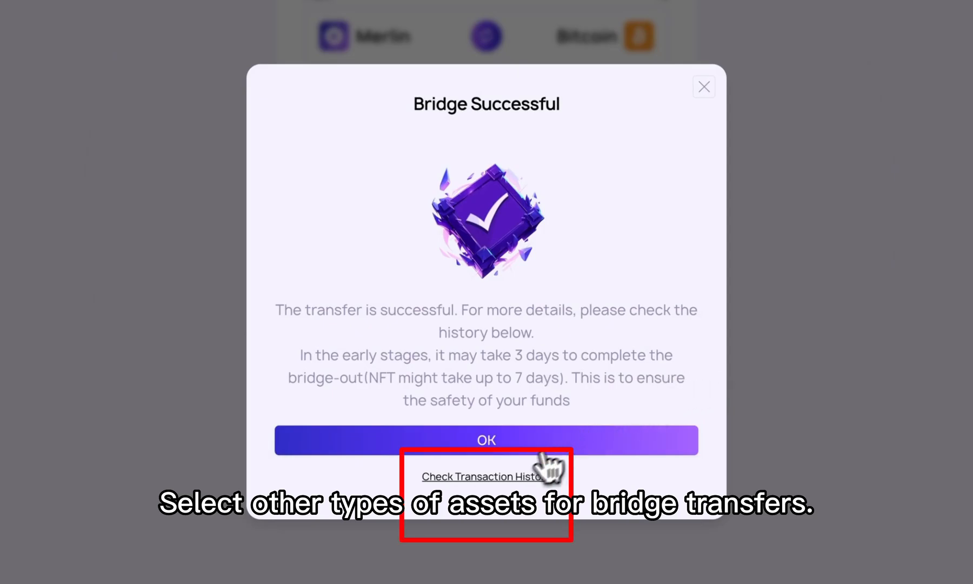
# Dismiss the Bridge Successful notice
pyautogui.click(485, 477)
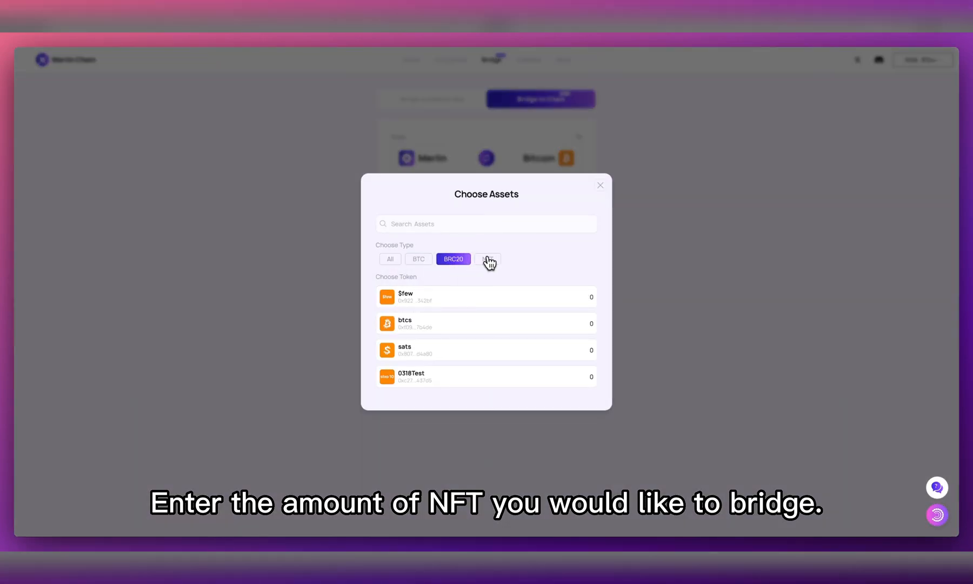
# Filter assets to NFTs and submit a bridge-out of 1 m-bitmap-v2
pyautogui.click(487, 259)
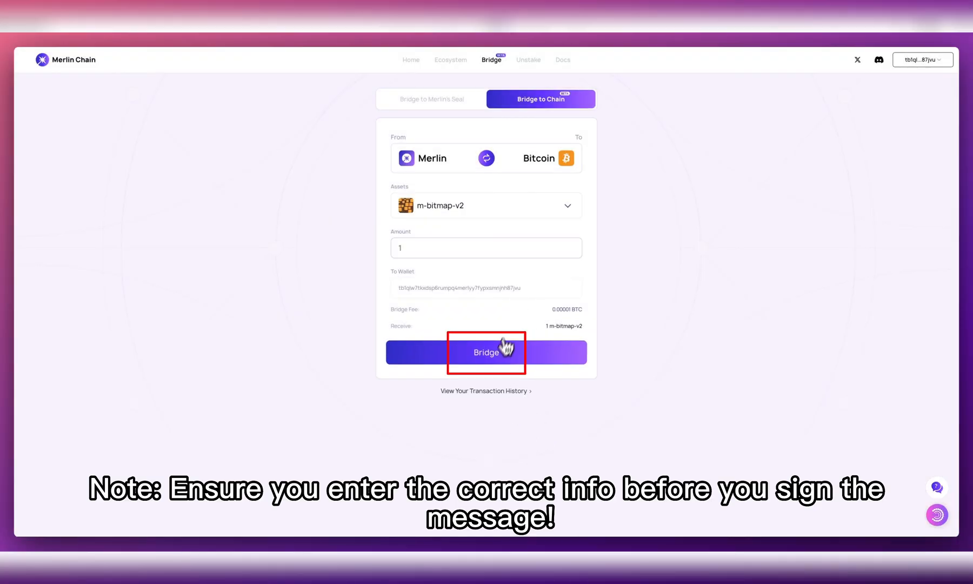
pyautogui.click(486, 352)
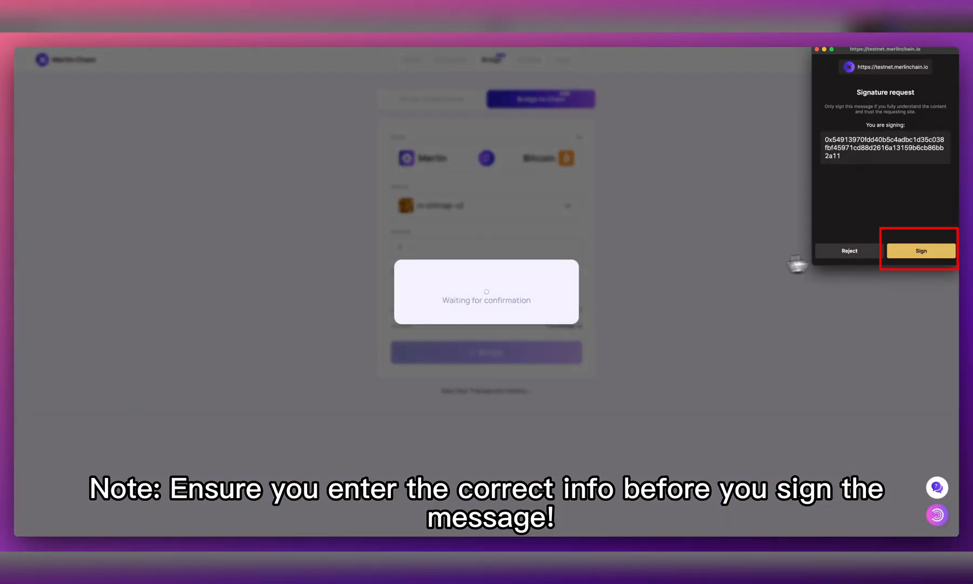